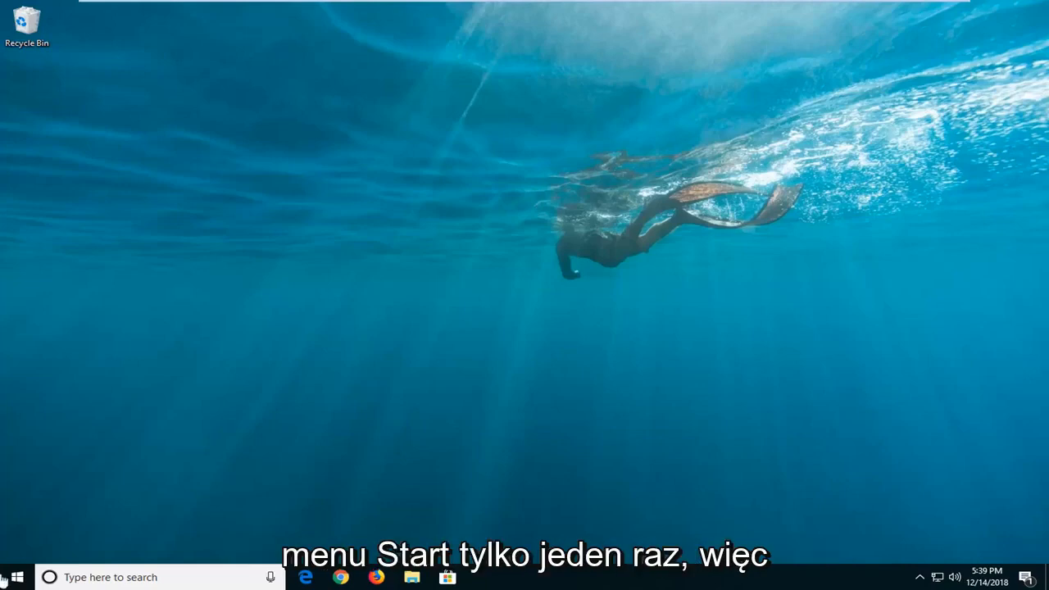
Search the Start menu for "run" so the Run app appears as best match
{"action": "left_click", "coordinate": [13, 577]}
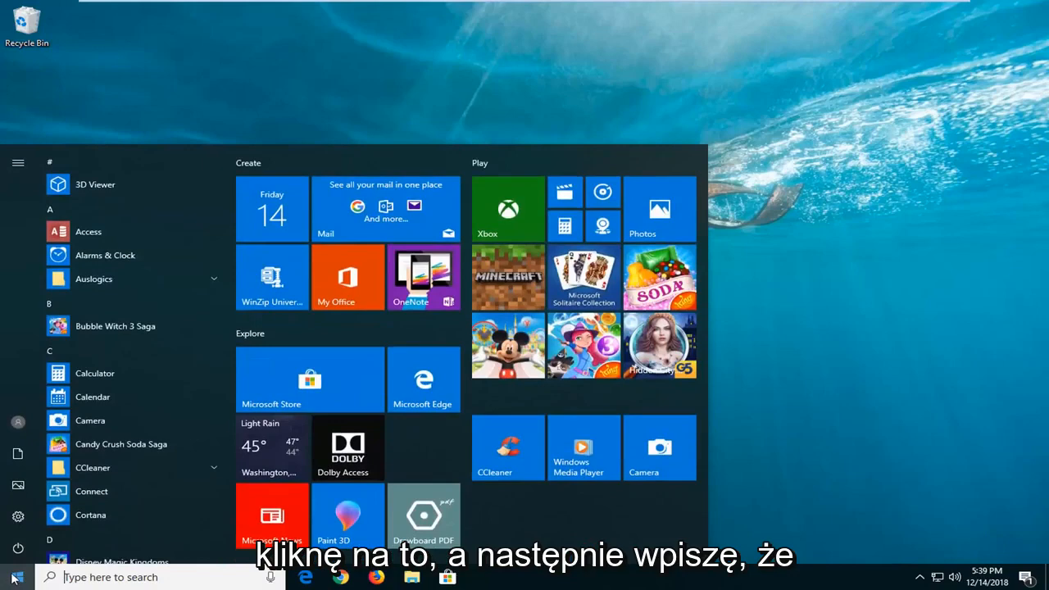
{"action": "type", "text": "run"}
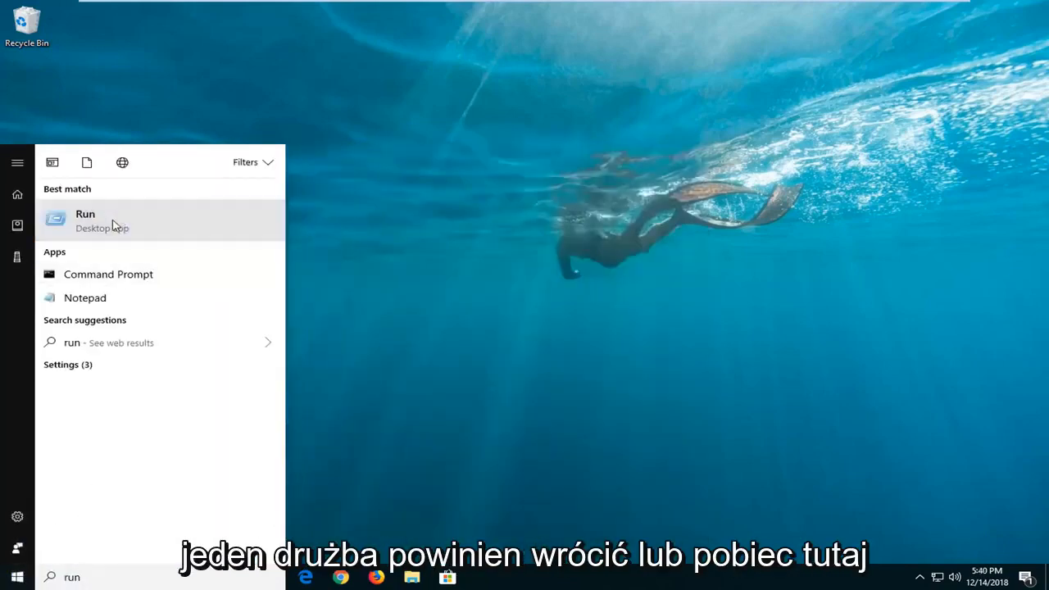
Launch tpm.msc from the Run dialog to open TPM Management
{"action": "left_click", "coordinate": [85, 220]}
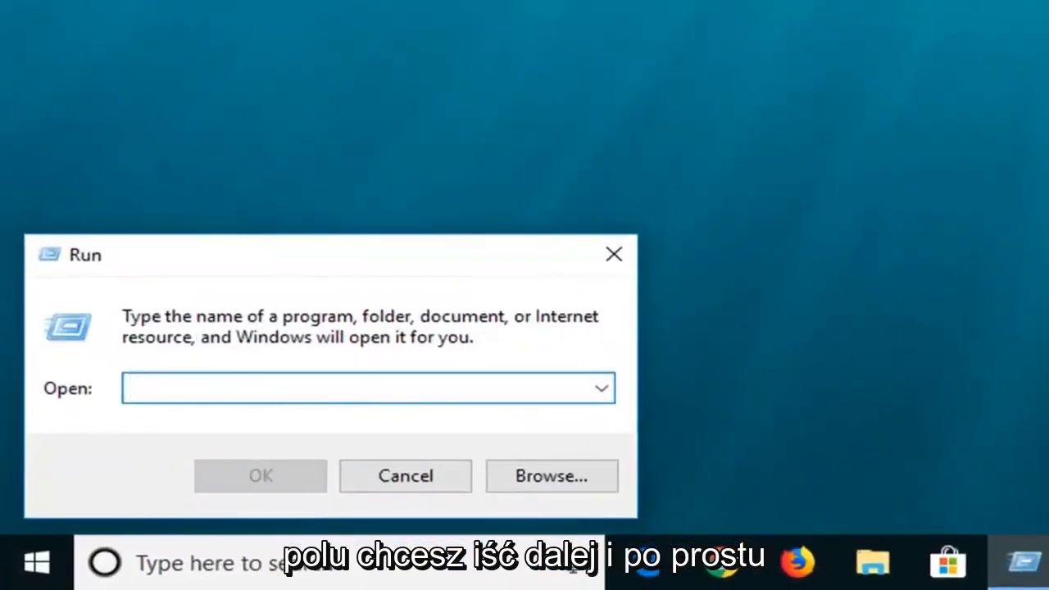
{"action": "left_click", "coordinate": [368, 387]}
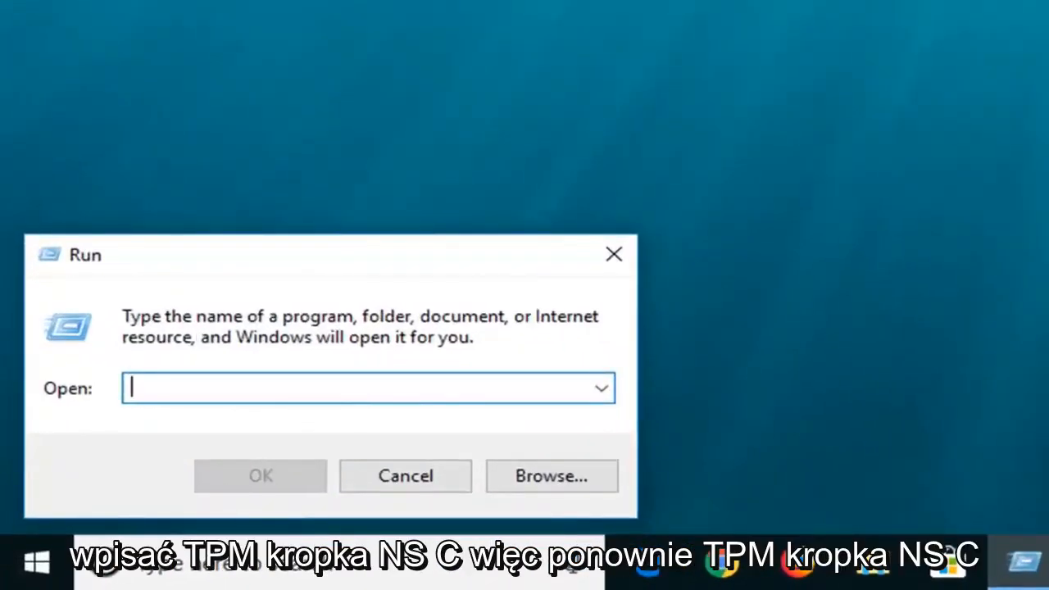
{"action": "type", "text": "tpm.msc"}
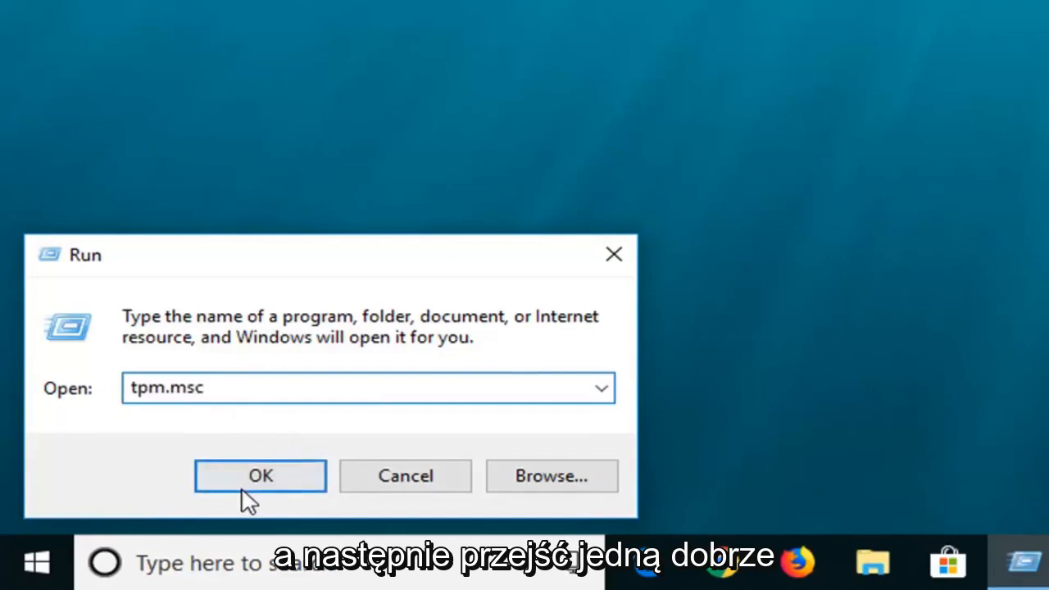
{"action": "left_click", "coordinate": [259, 476]}
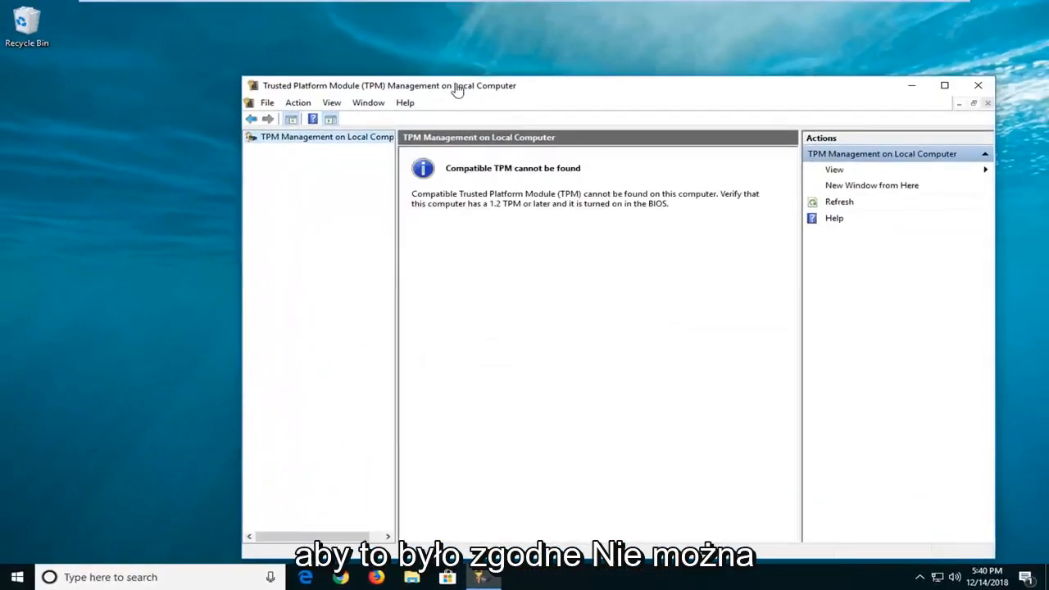
Move the TPM Management window up and left; it reports no compatible TPM found
{"action": "left_click_drag", "start_coordinate": [456, 86], "coordinate": [423, 63]}
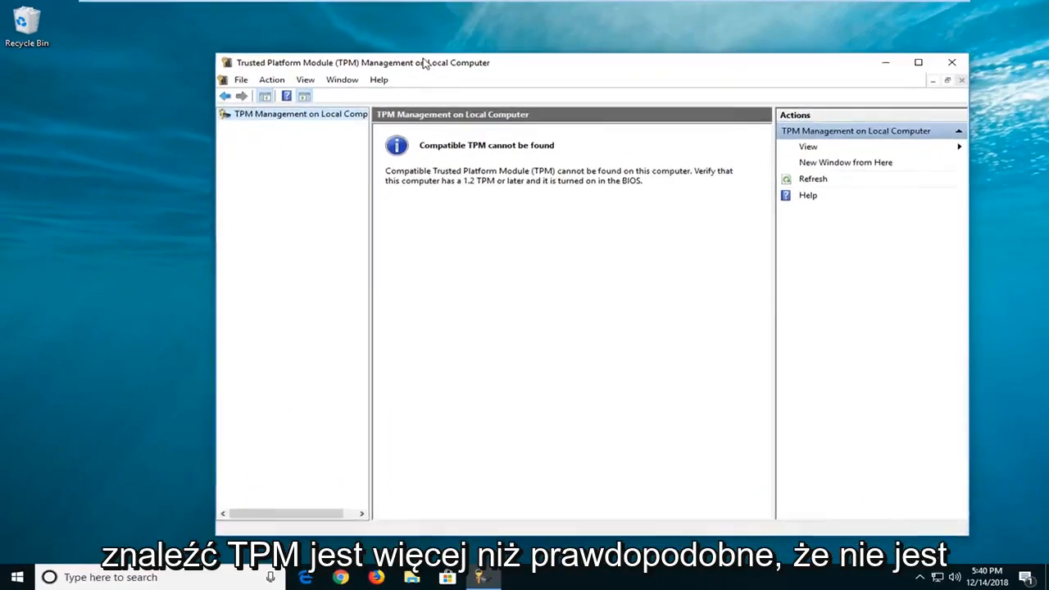